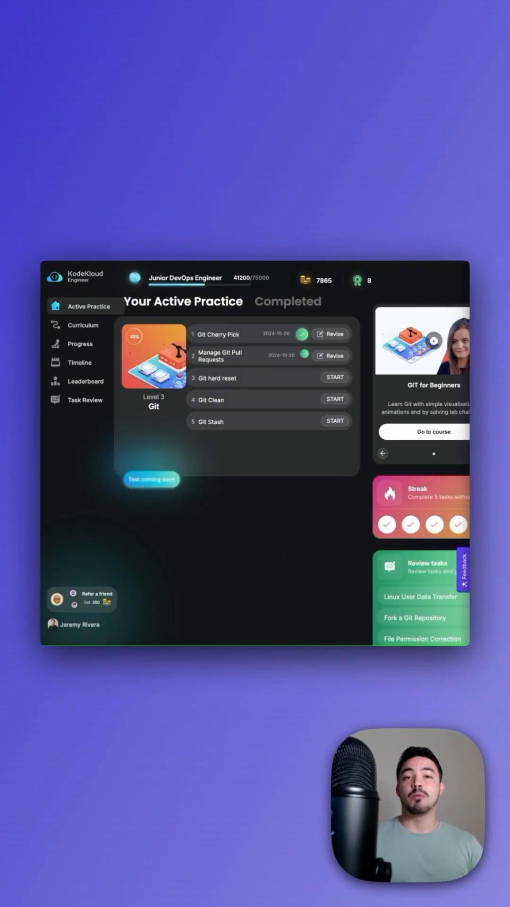
mouse_move(294, 539)
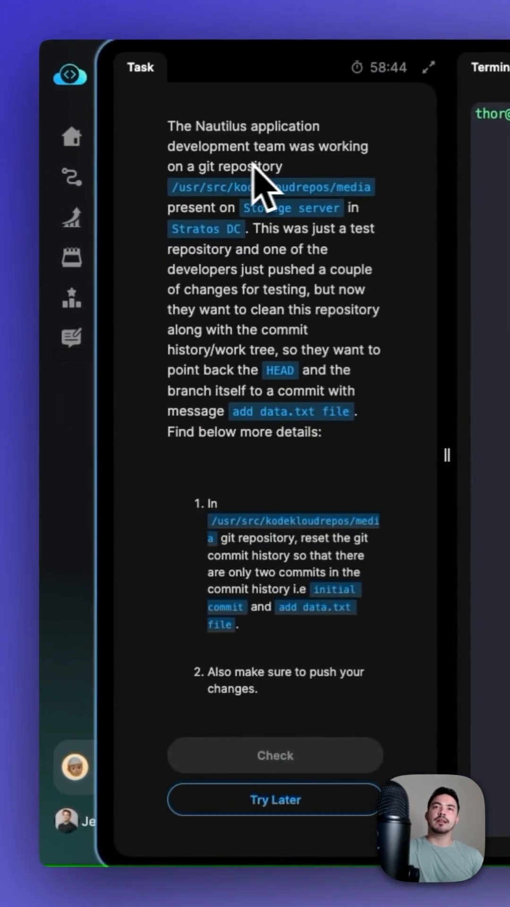
mouse_move(272, 221)
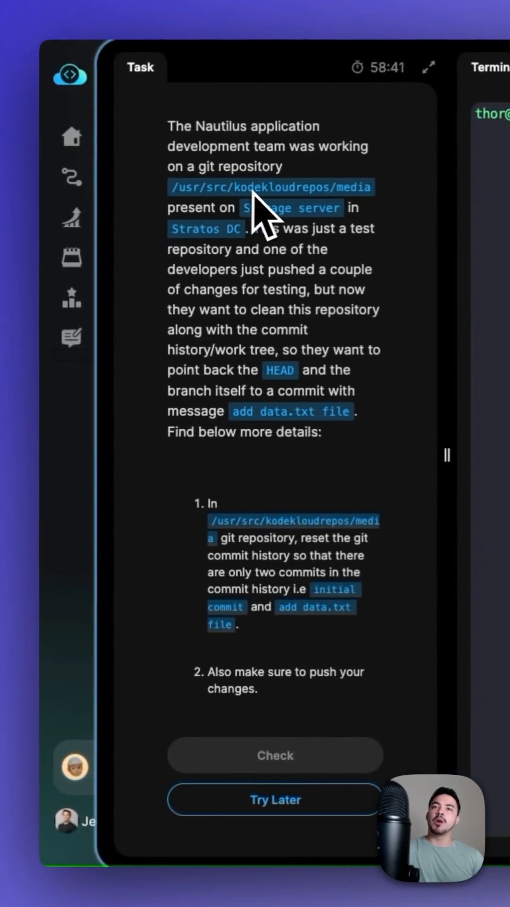
mouse_move(315, 200)
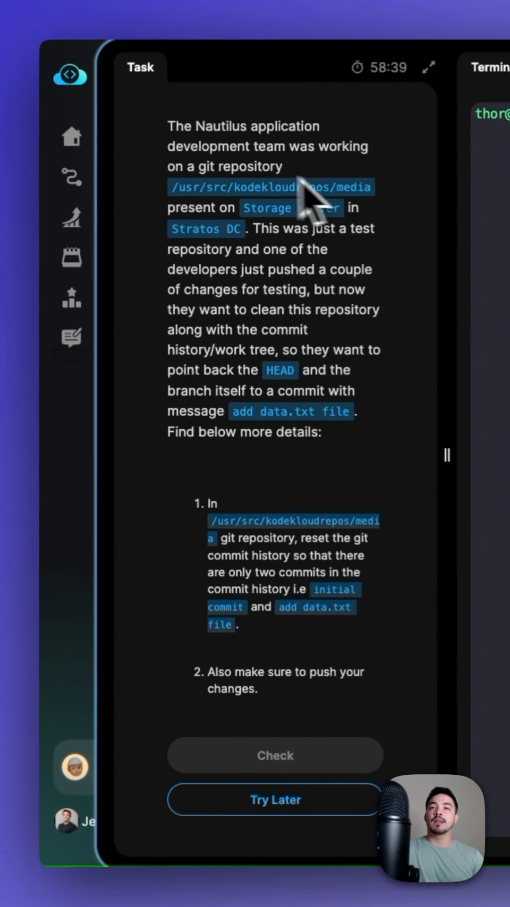
mouse_move(232, 284)
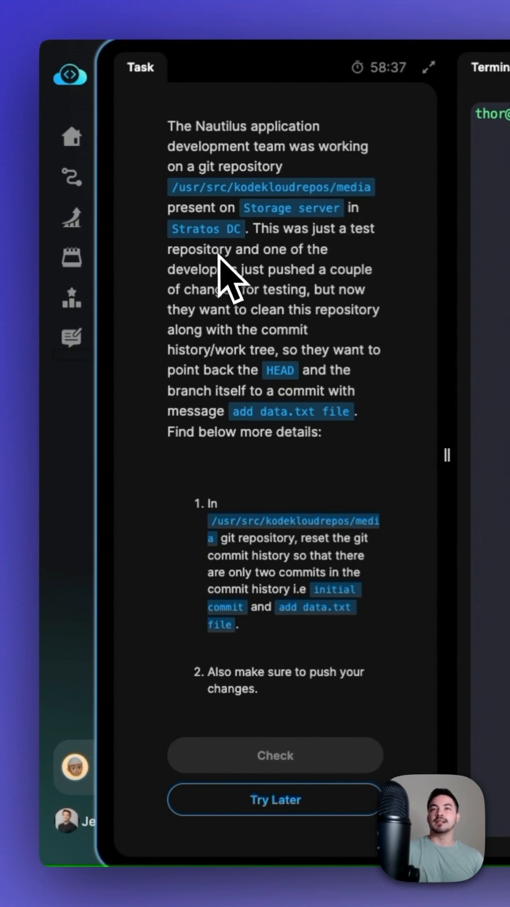
mouse_move(263, 292)
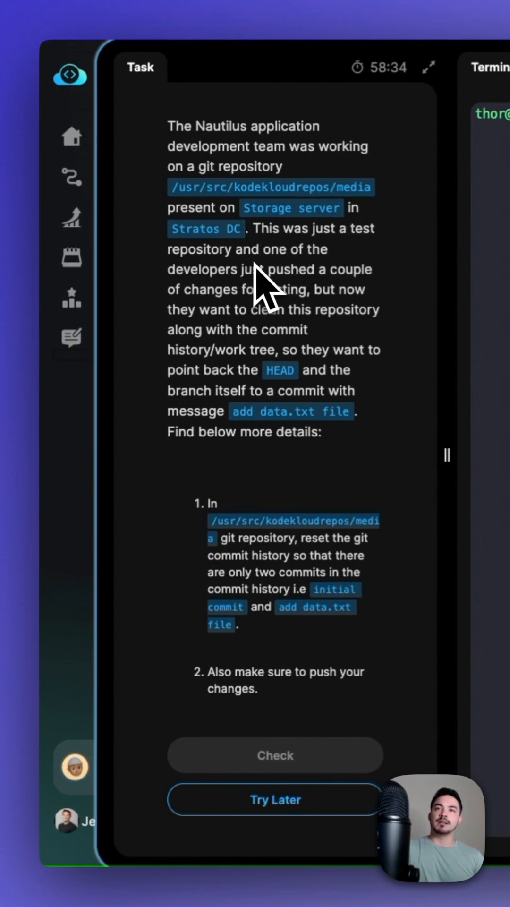
mouse_move(334, 313)
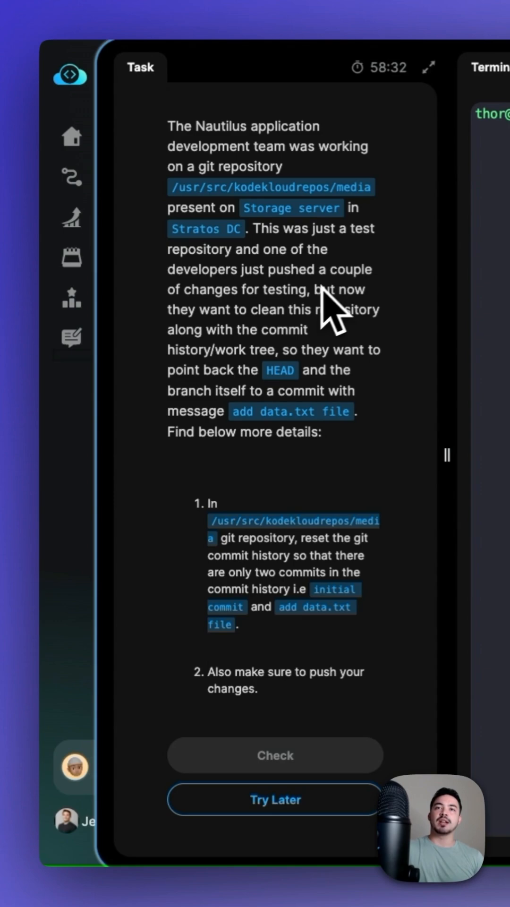
mouse_move(306, 324)
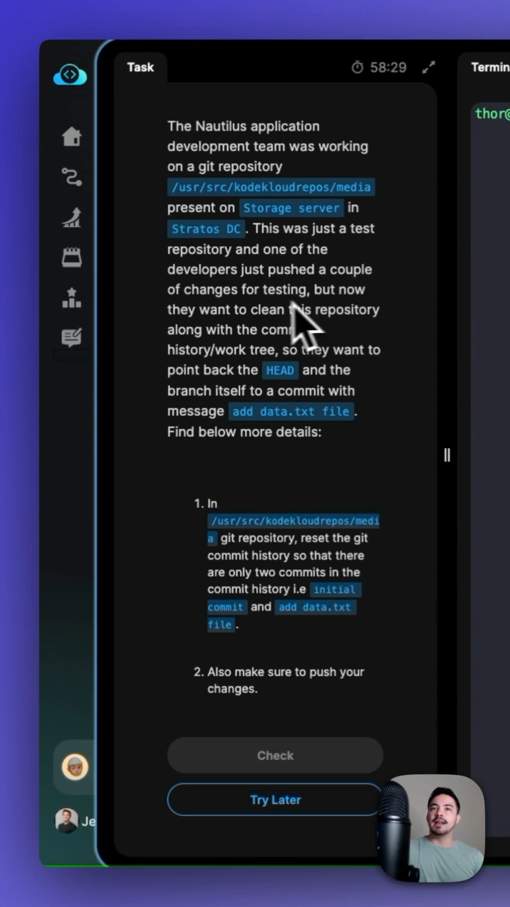
mouse_move(283, 371)
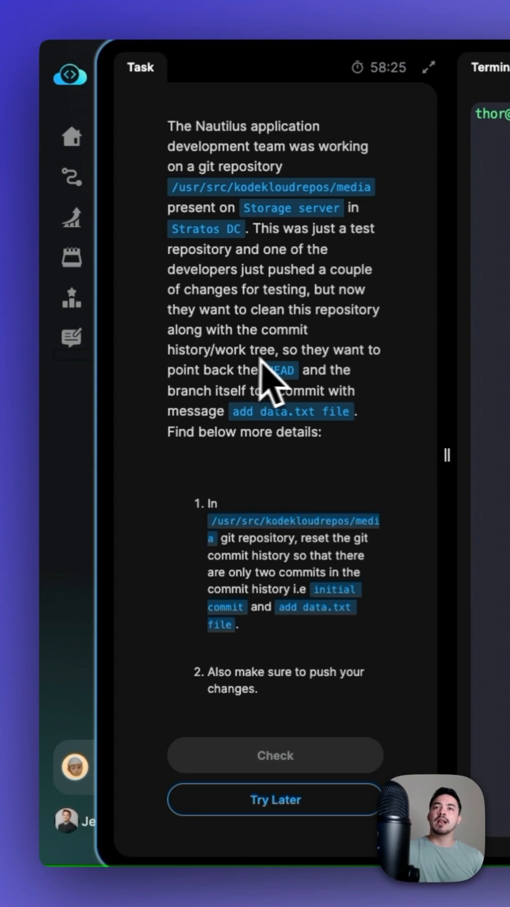
mouse_move(307, 393)
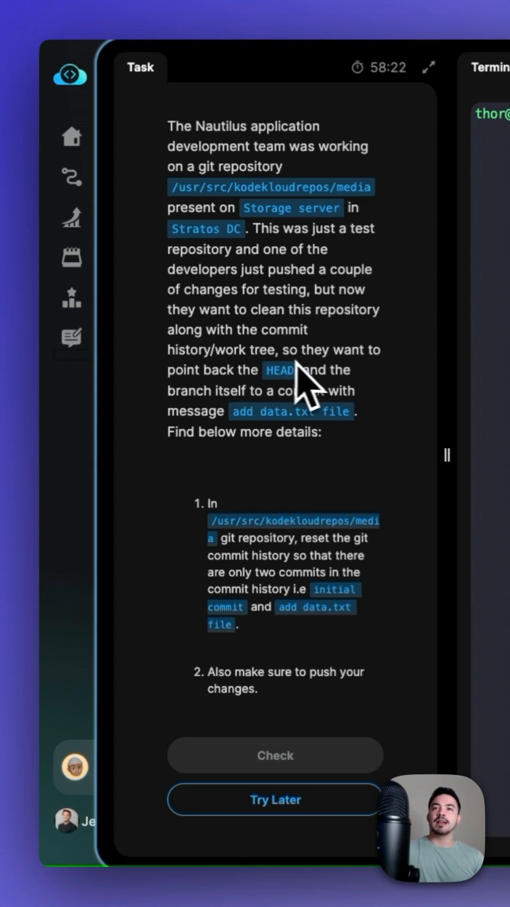
mouse_move(333, 411)
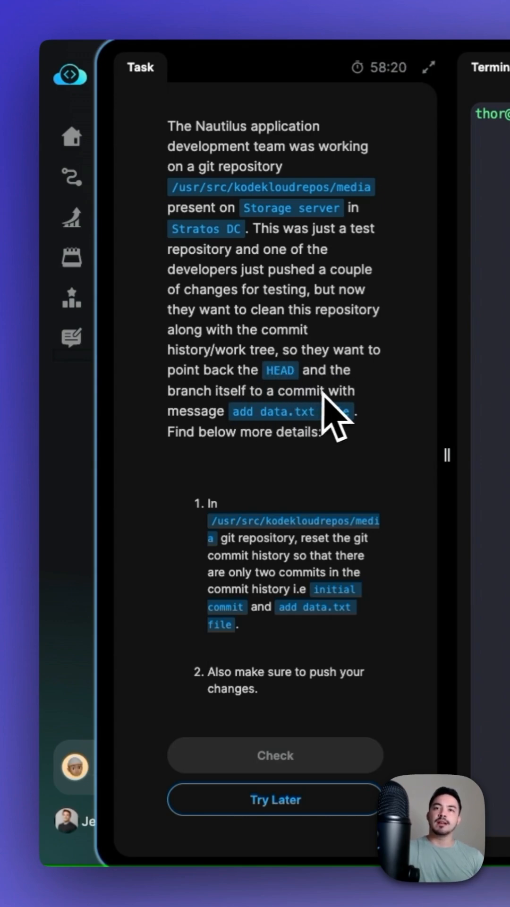
mouse_move(301, 457)
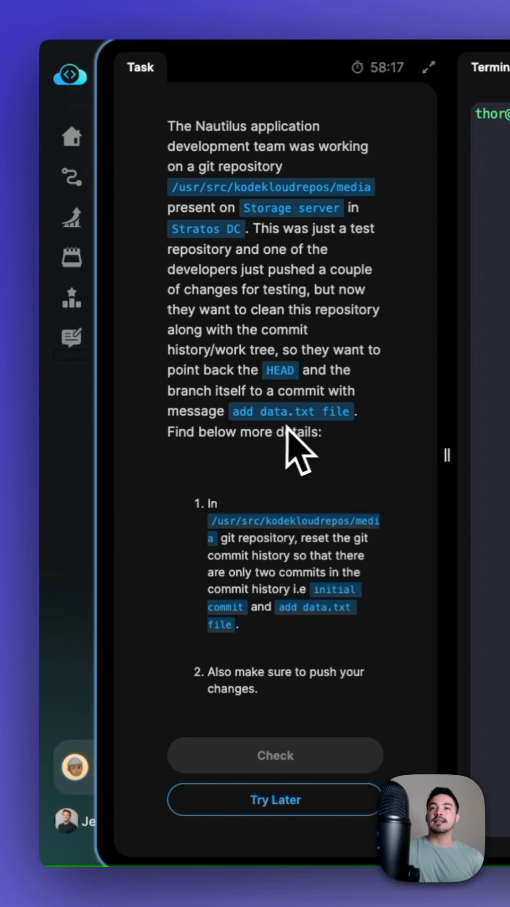
mouse_move(324, 503)
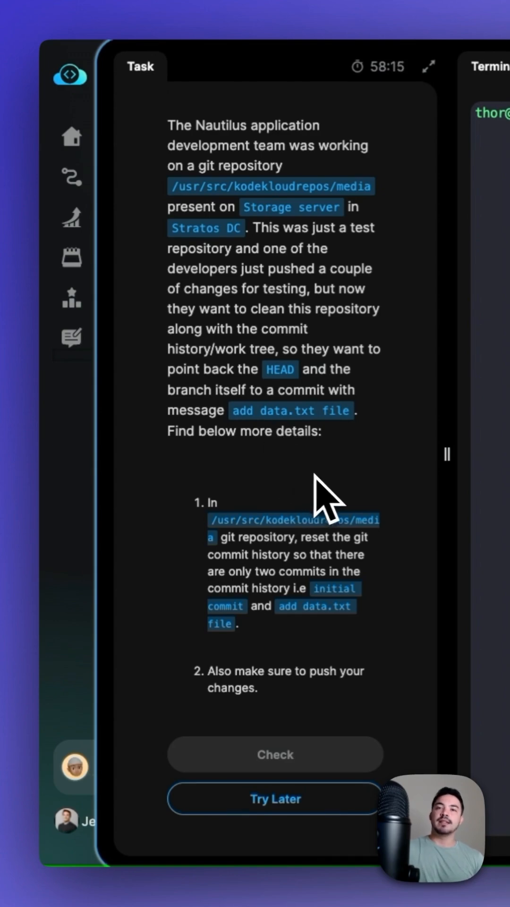
mouse_move(258, 547)
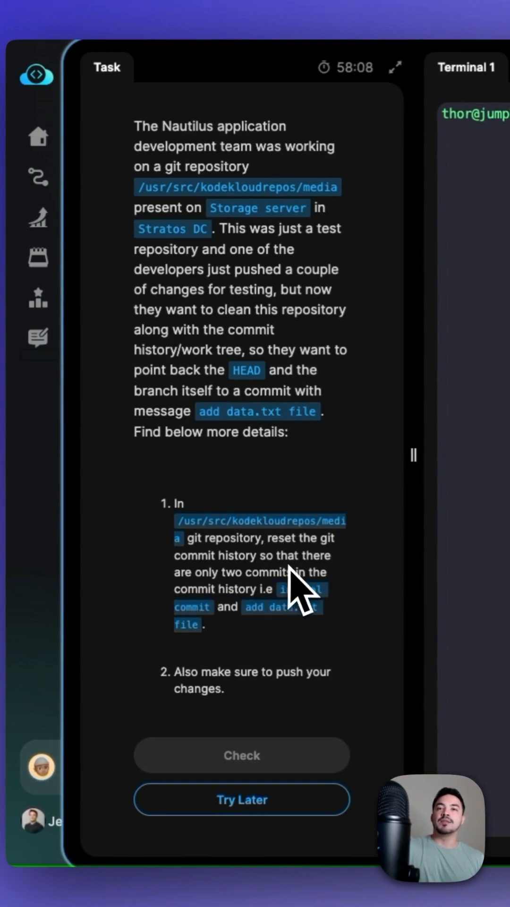
mouse_move(257, 630)
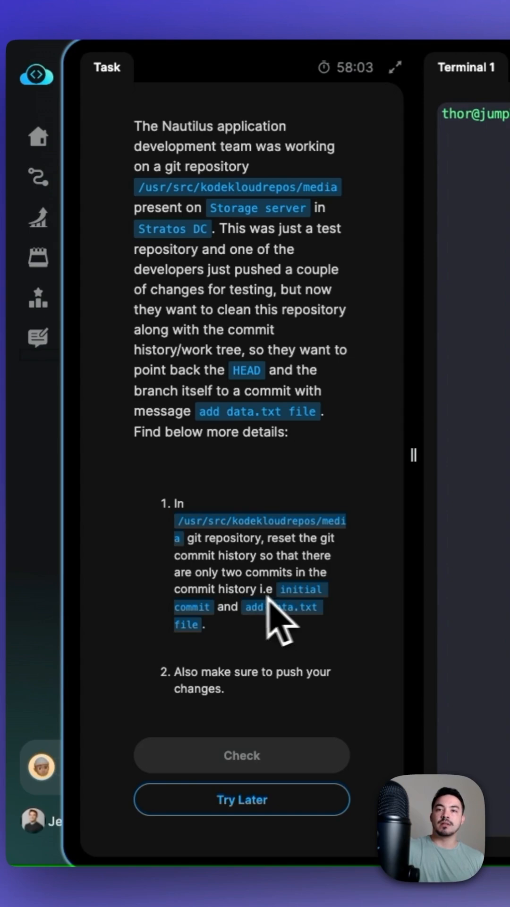
mouse_move(237, 668)
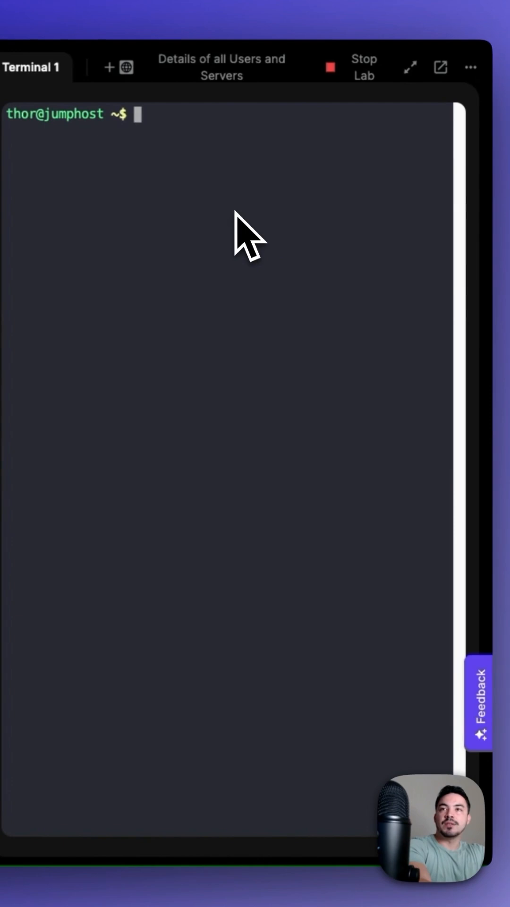
SSH as natasha into ststor01.stratos.xfusioncorp.com and move into /usr/src/kodekloudrepos/media.
type("ssh natasha")
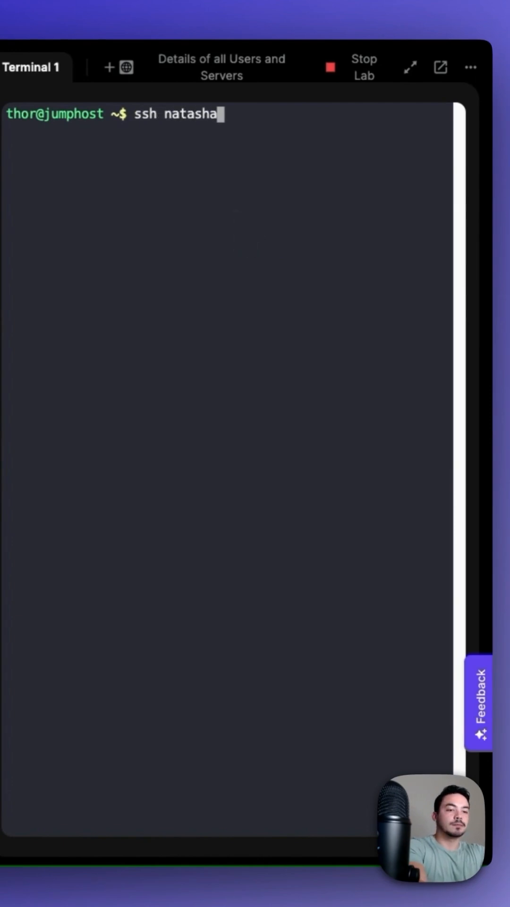
type("@ststor01.strat")
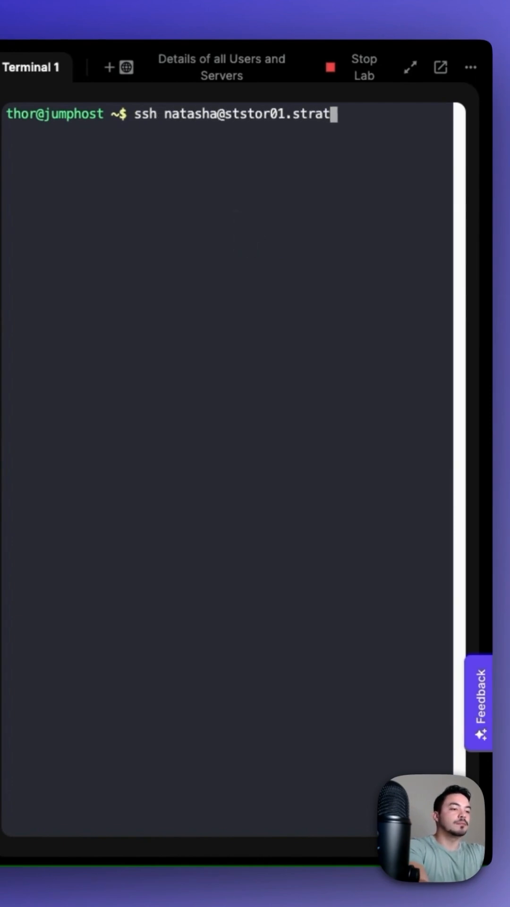
key("Return")
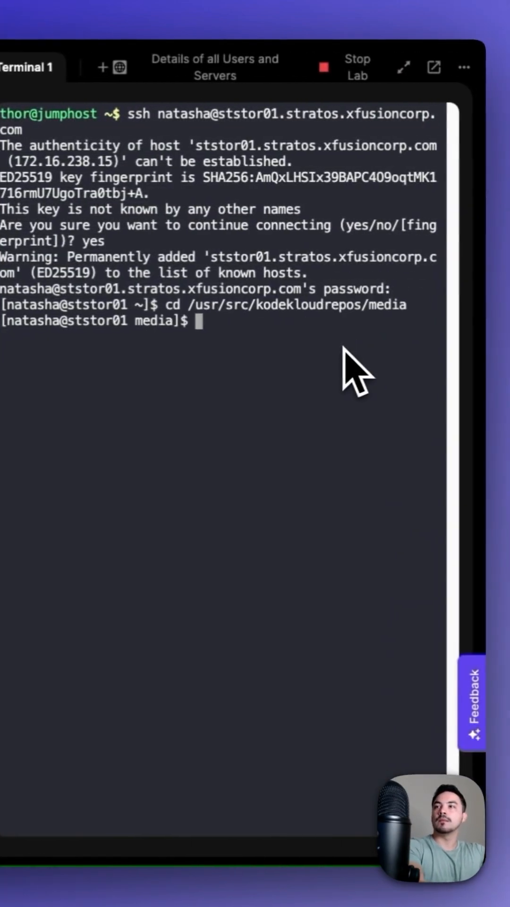
Add the media repo as a git safe.directory and list its history with git log --oneline.
type("git")
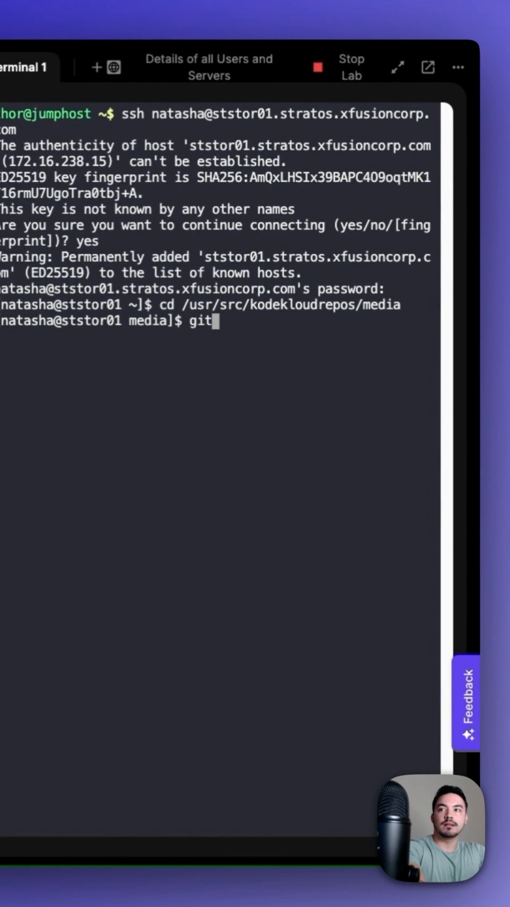
type("lo")
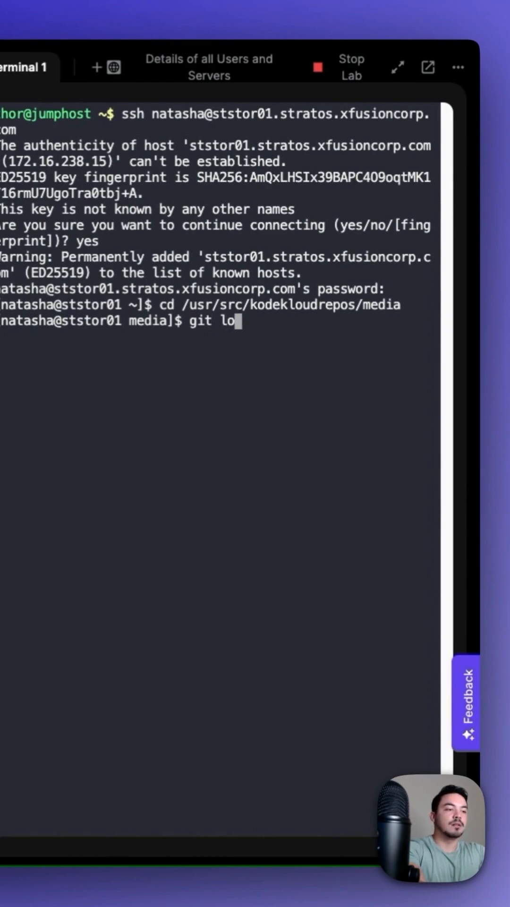
type("g --")
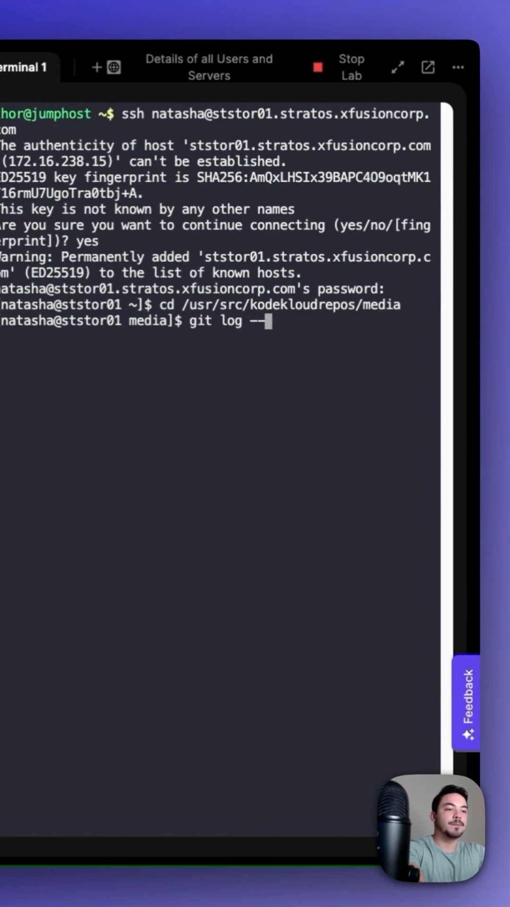
key("Return")
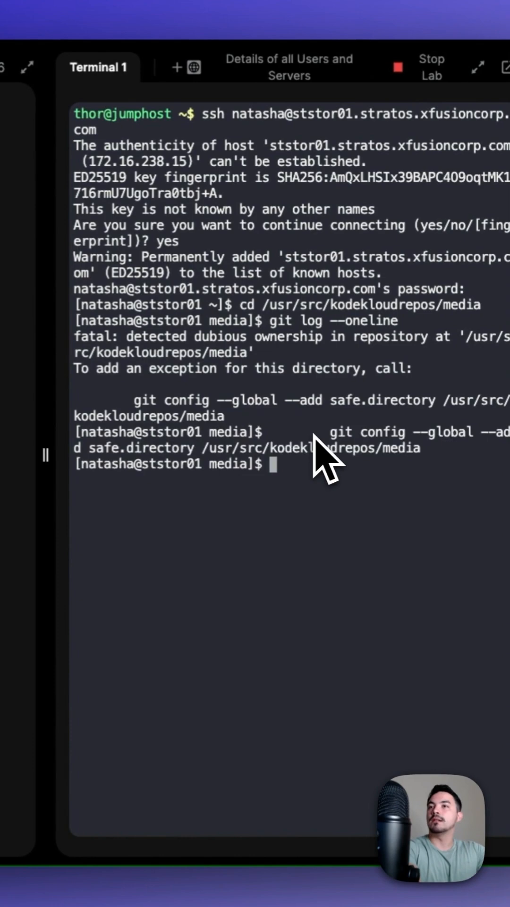
type("git log --oneline")
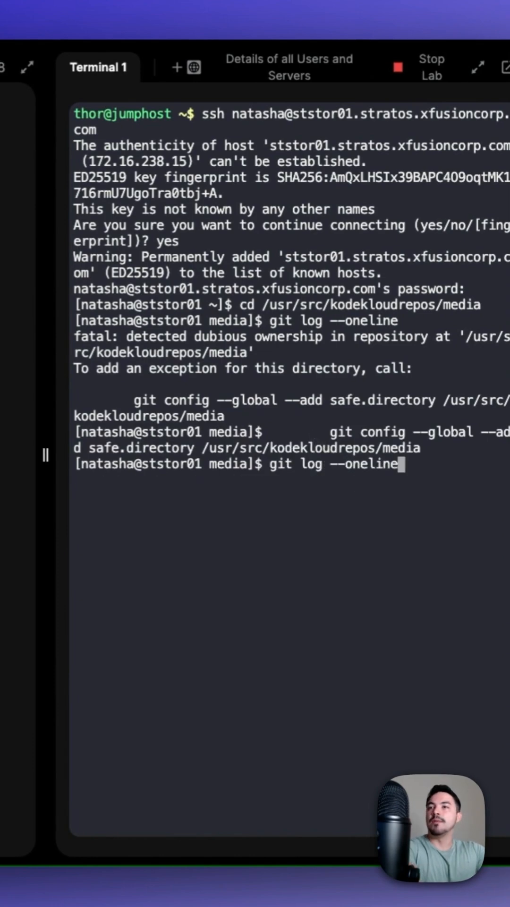
key("Return")
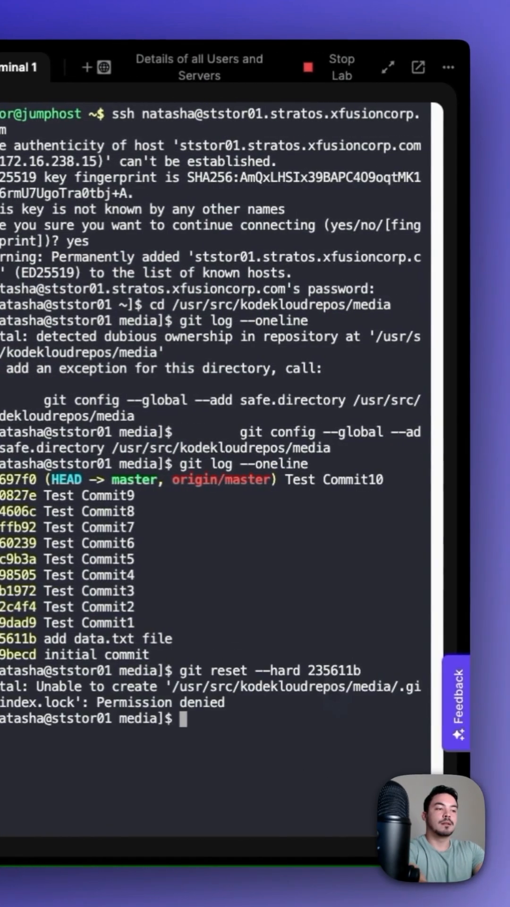
Run sudo git reset --hard 235611b to return the repo to the add data.txt commit.
type("sudo git")
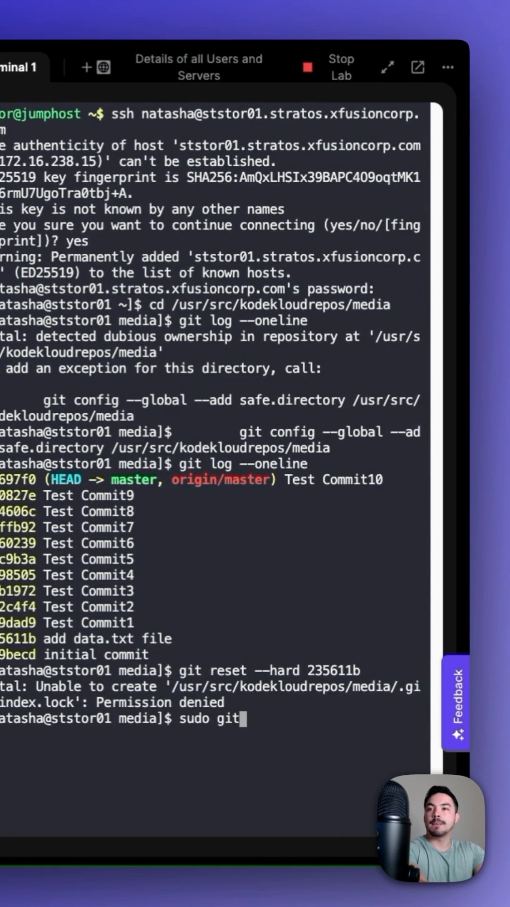
type("reset")
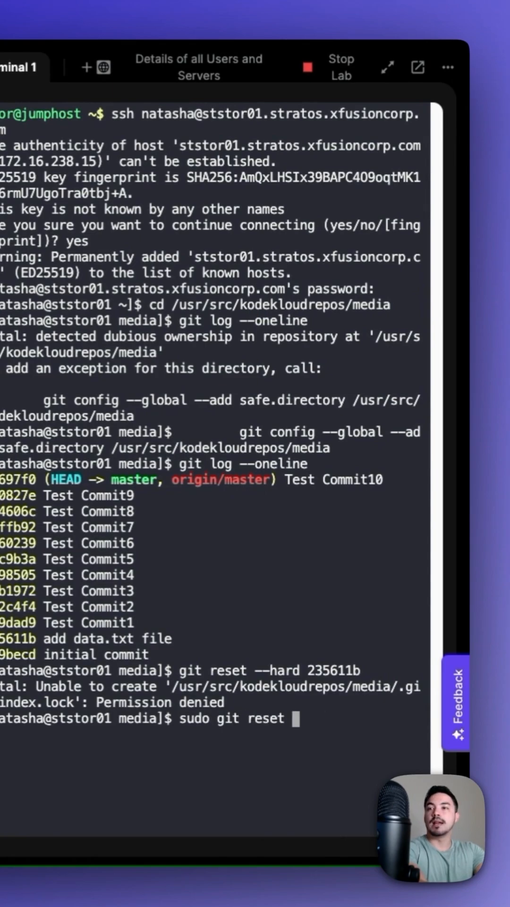
type("--hard")
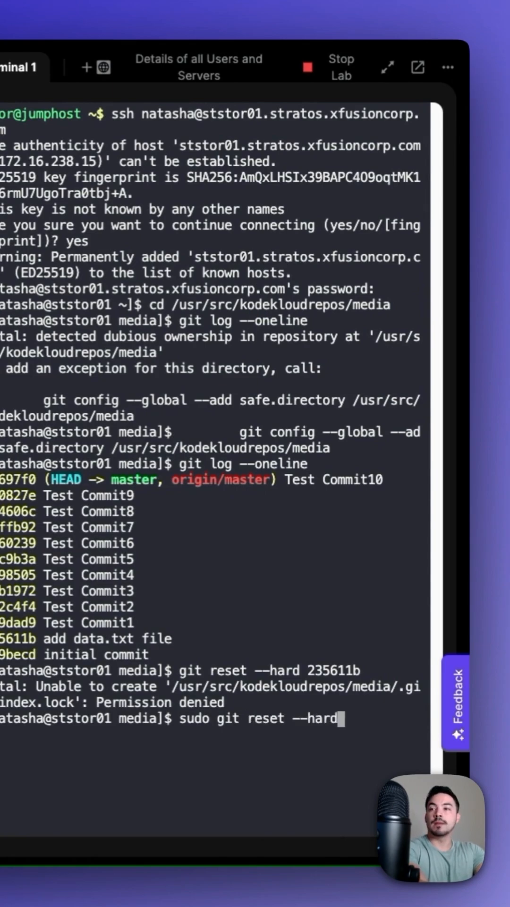
key("Return")
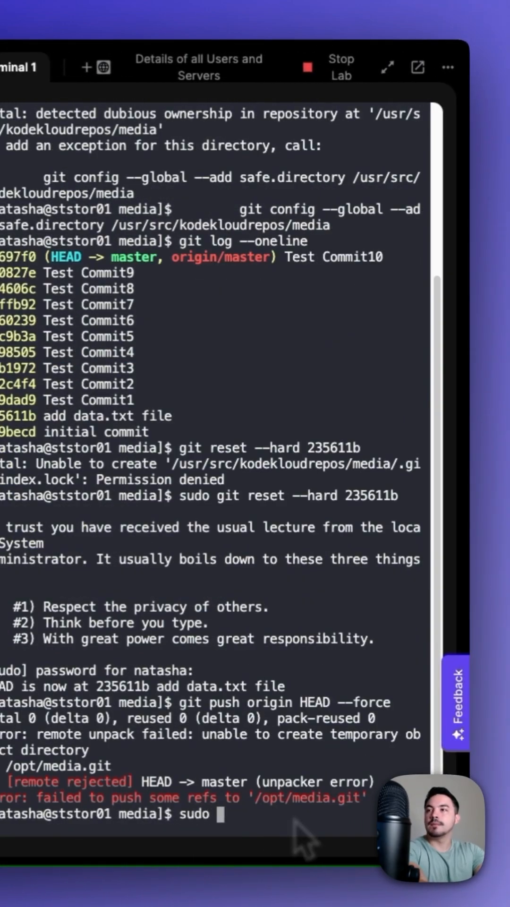
Retry the force push as sudo git push origin HEAD --force.
type("gi")
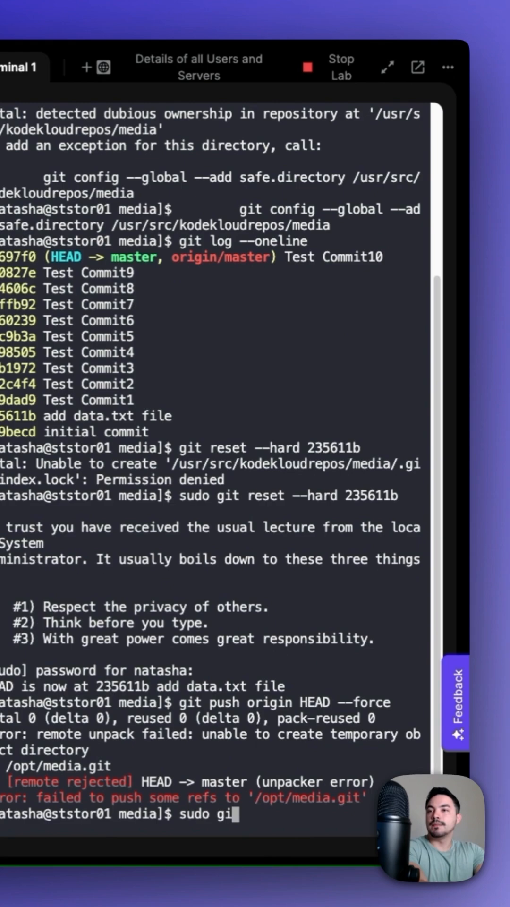
type("t push origi")
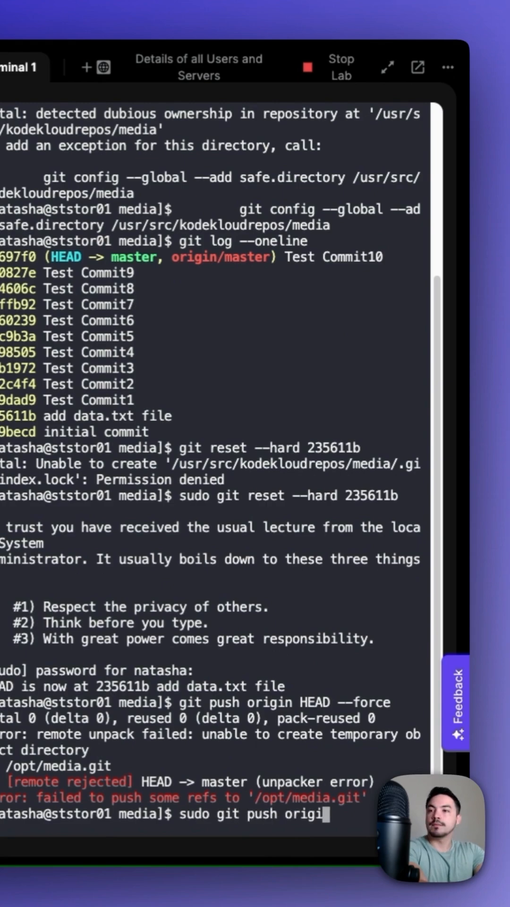